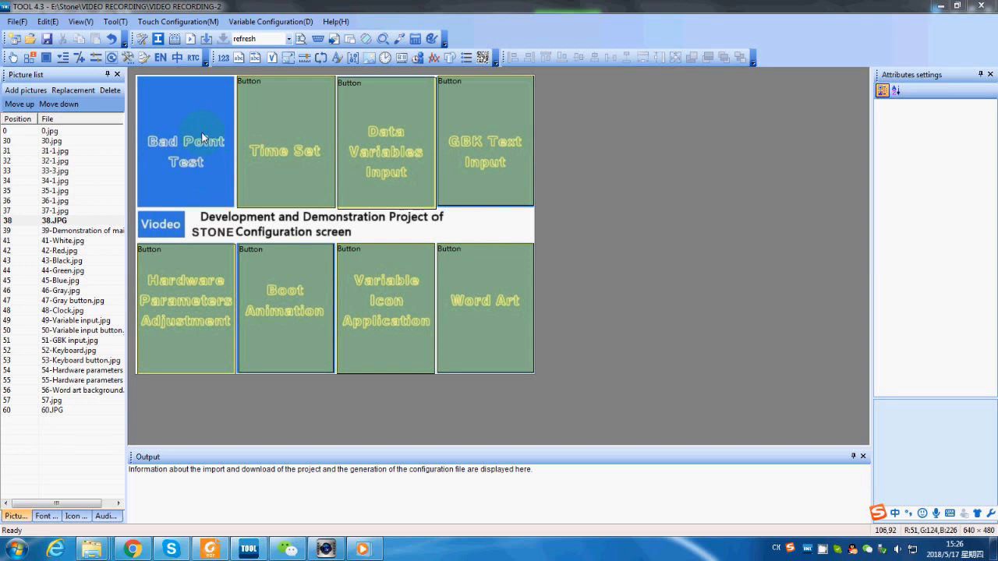
mouse_move(173, 143)
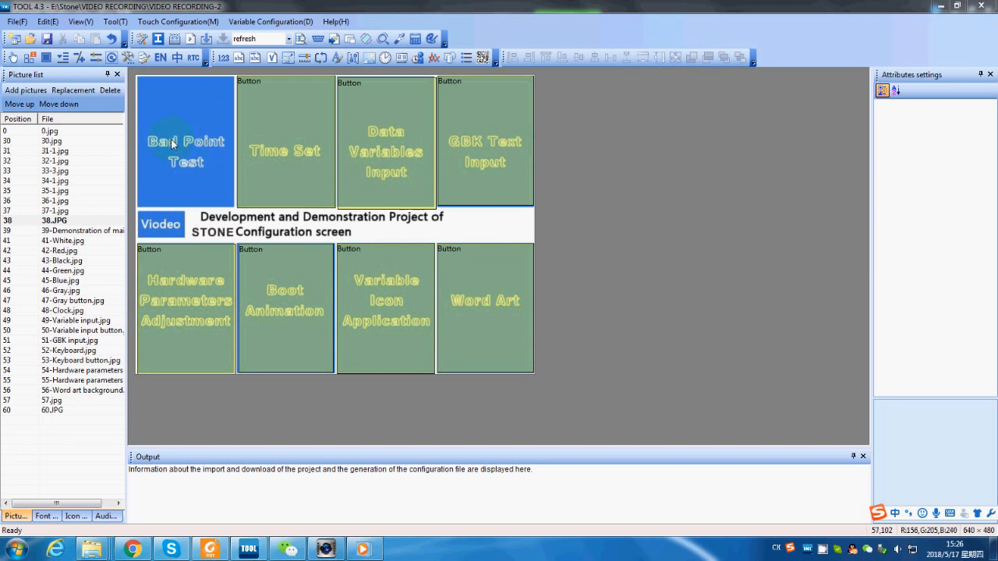
mouse_move(70, 245)
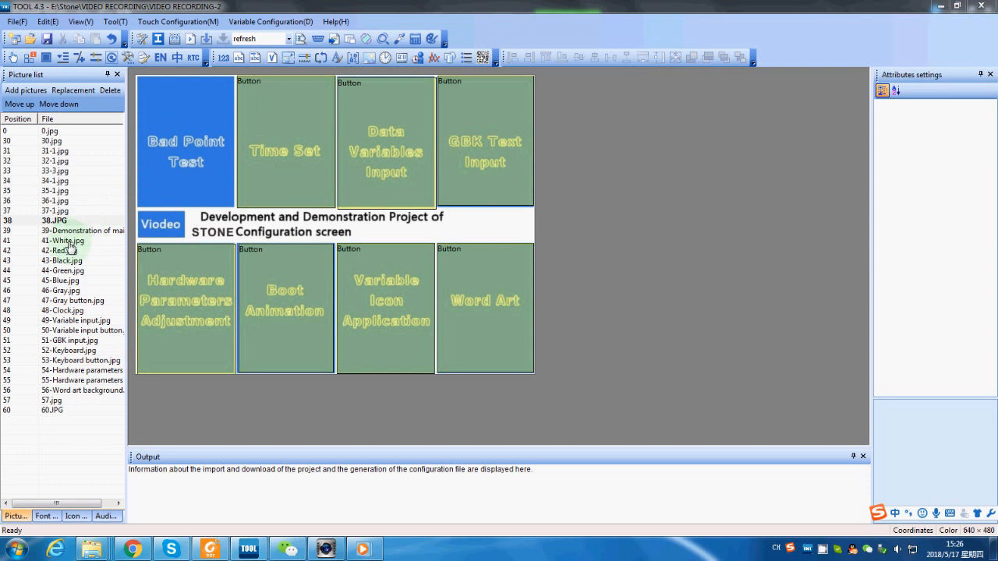
- Preview the white, red and green colour pages
left_click(64, 240)
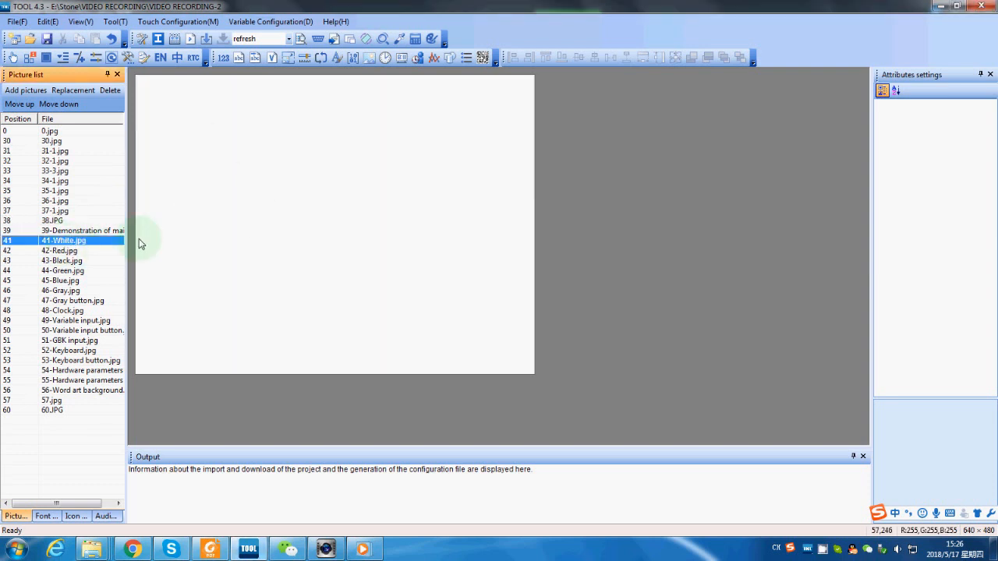
left_click(59, 250)
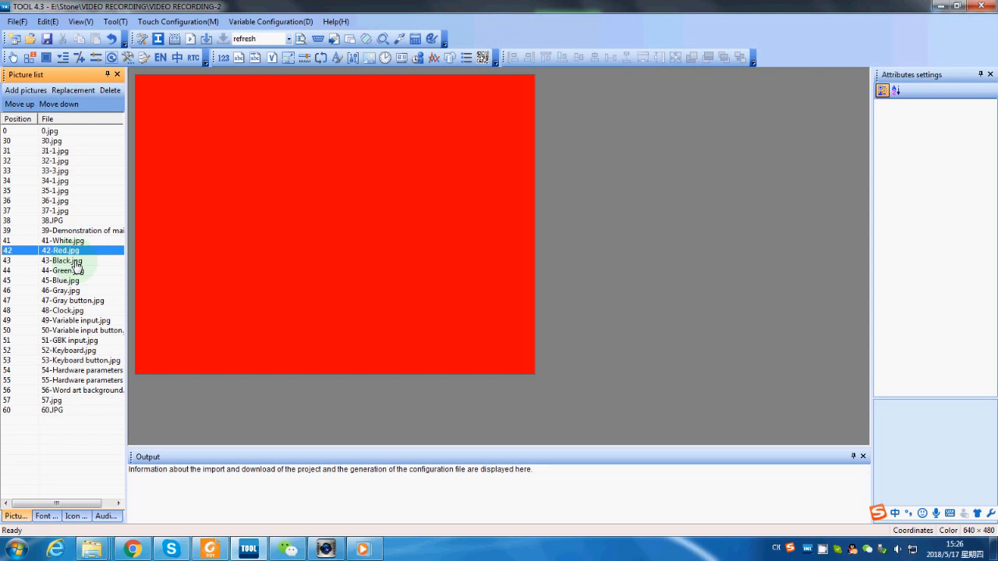
left_click(64, 270)
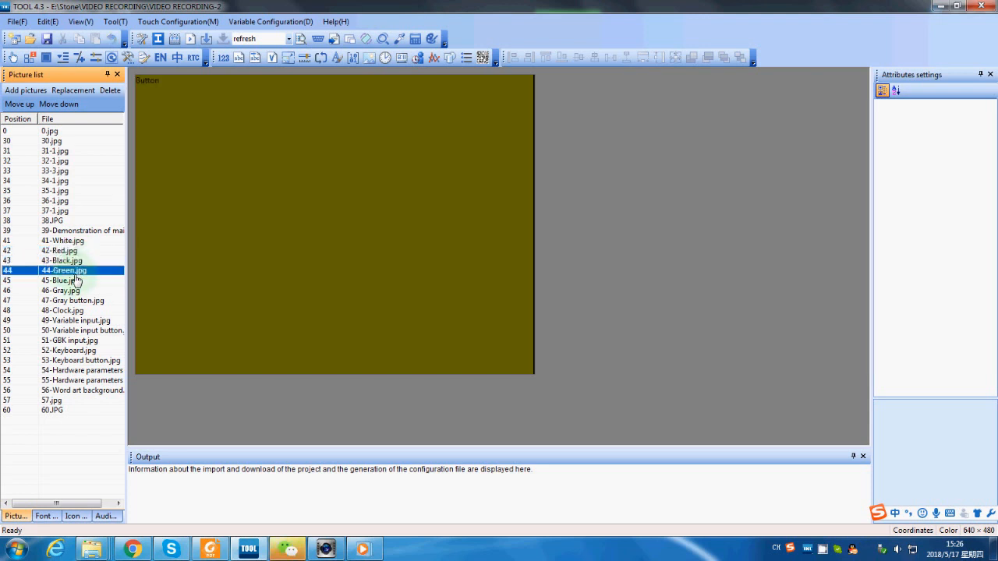
left_click(72, 300)
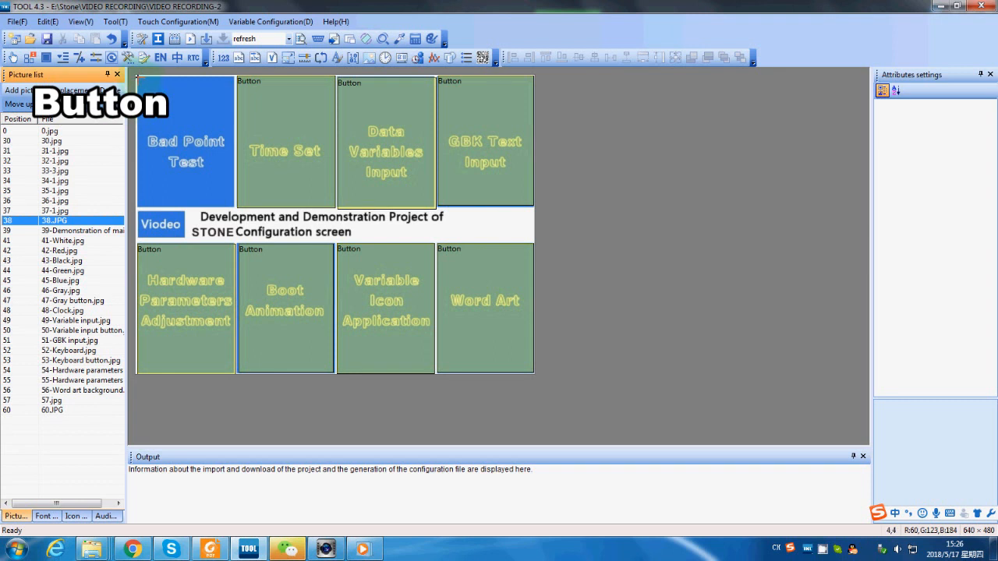
- Place Button7 over the Bad Point Test tile and check its position and size
left_click(186, 141)
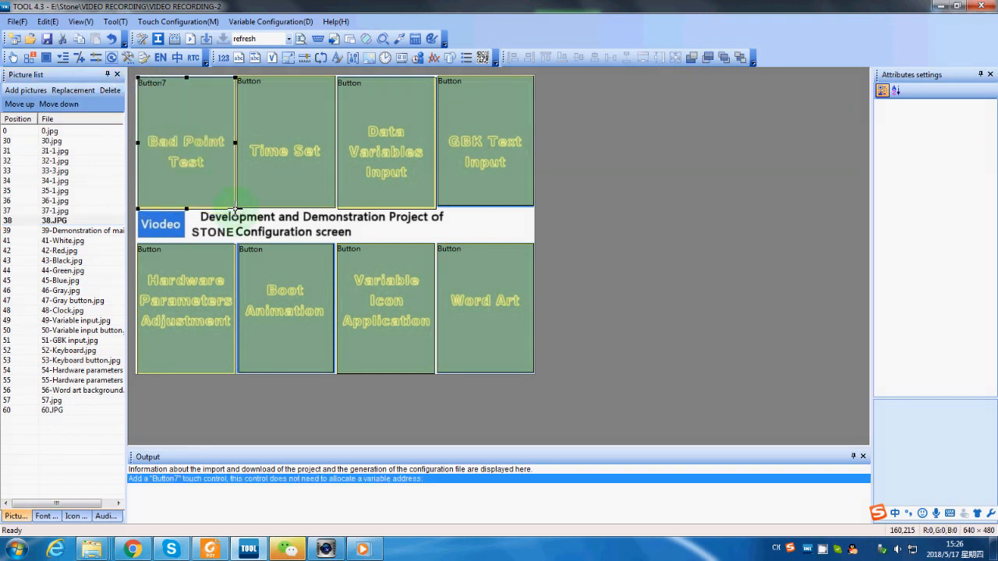
left_click(185, 141)
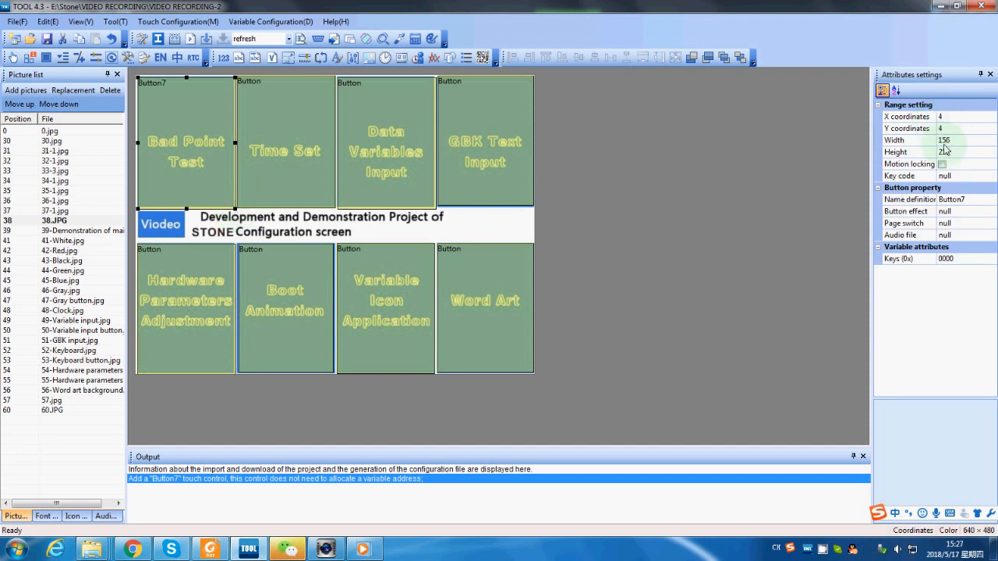
left_click(907, 128)
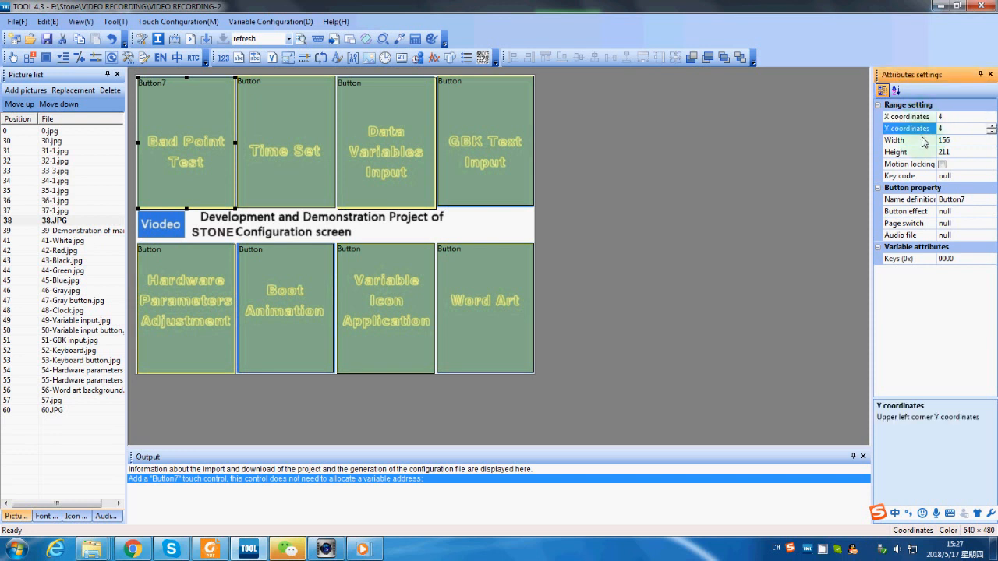
left_click(908, 152)
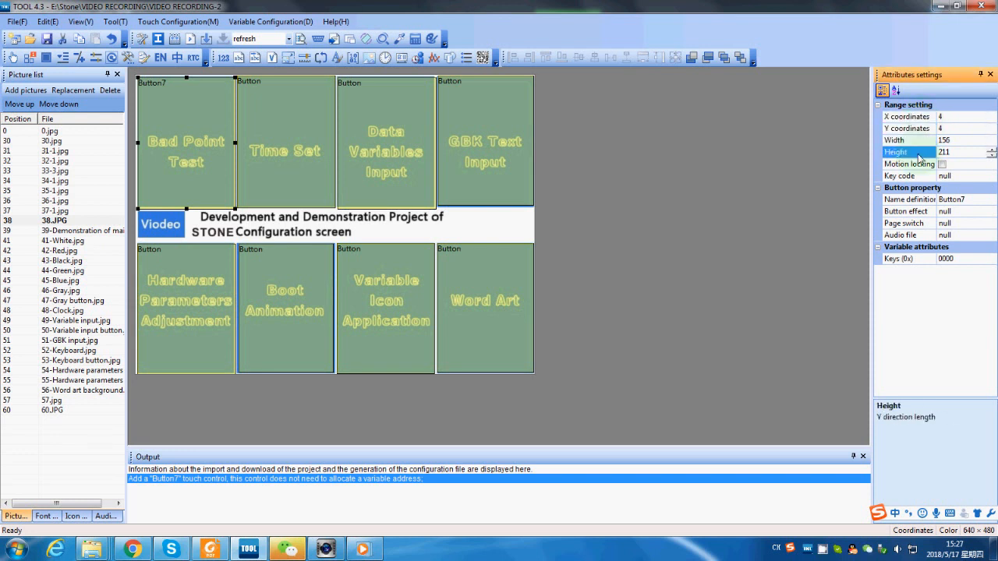
left_click(907, 211)
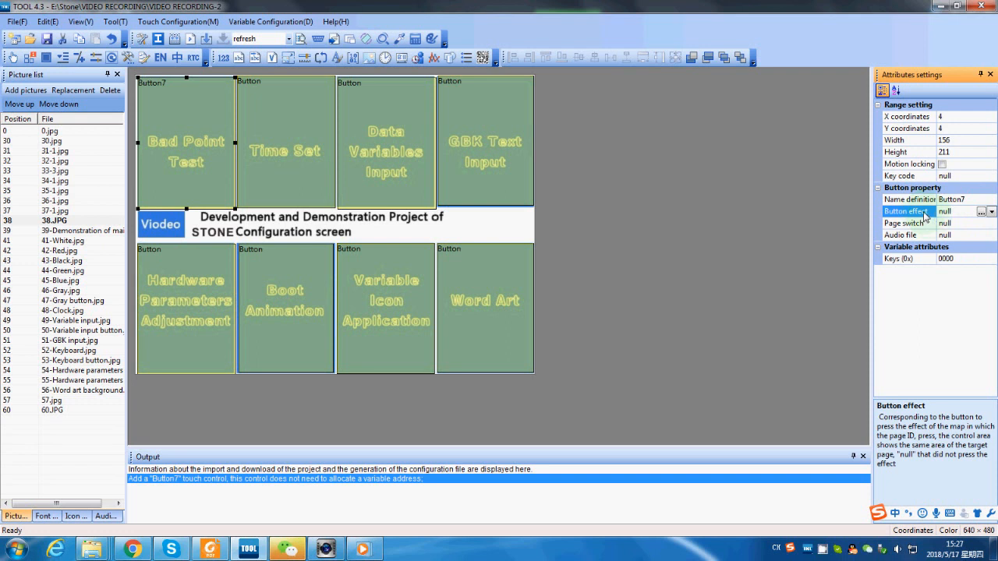
mouse_move(916, 216)
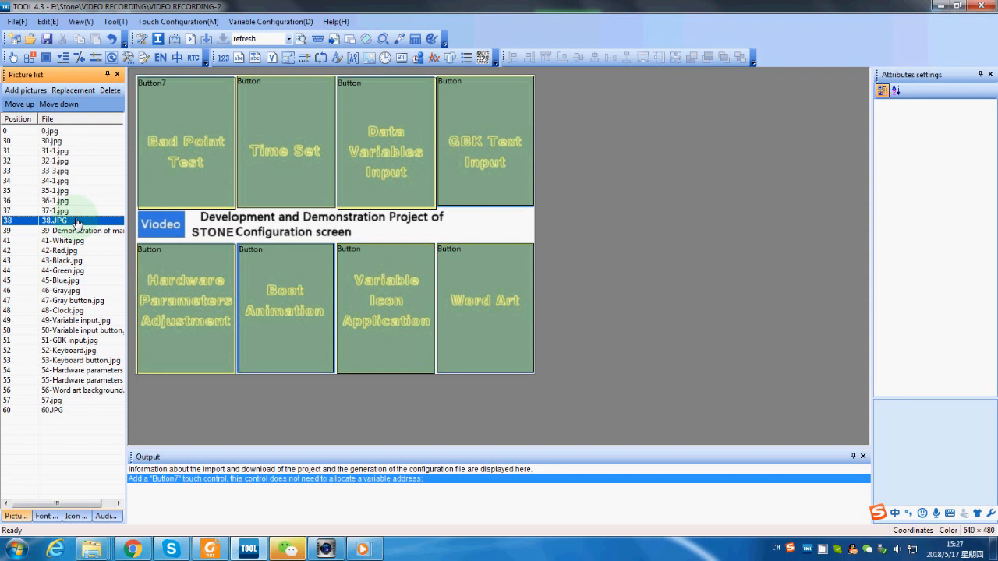
- Give Button7 press effect picture 39 and make it switch to white page 41
left_click(185, 140)
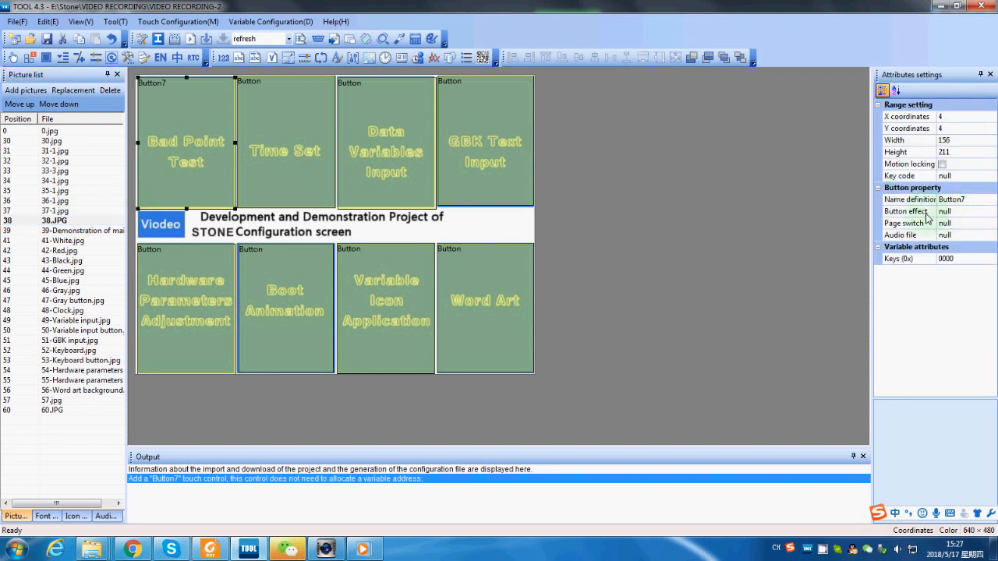
left_click(907, 212)
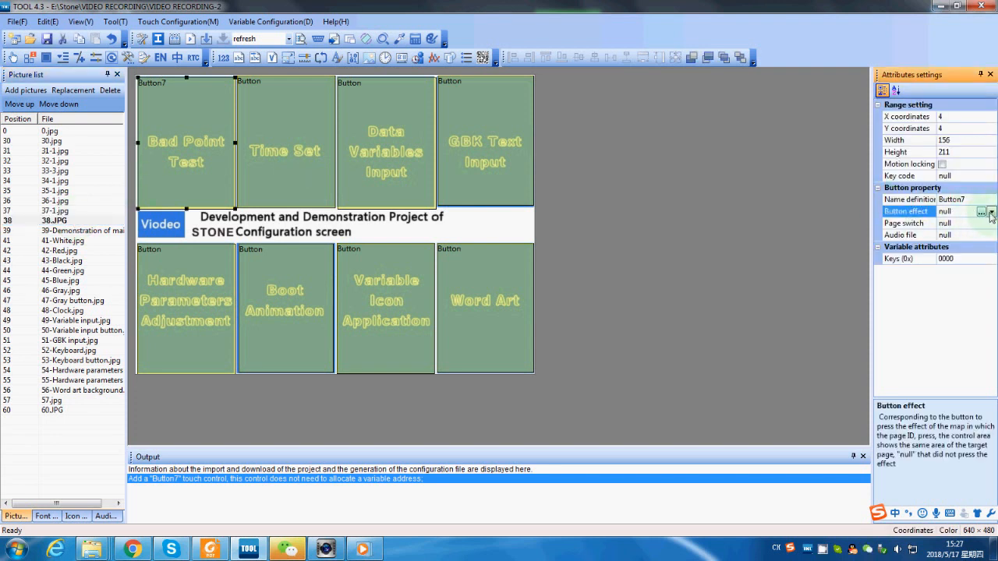
left_click(990, 211)
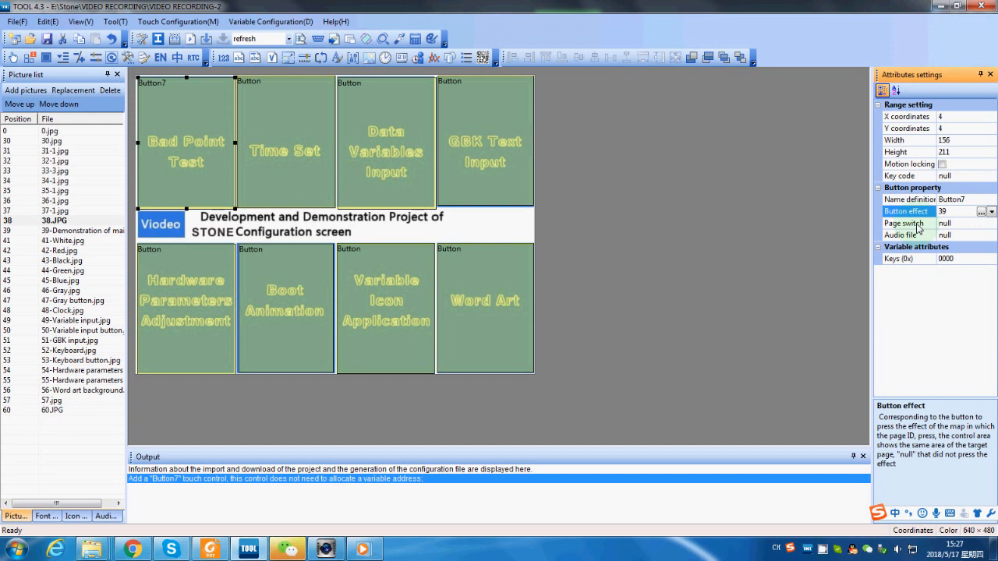
left_click(904, 224)
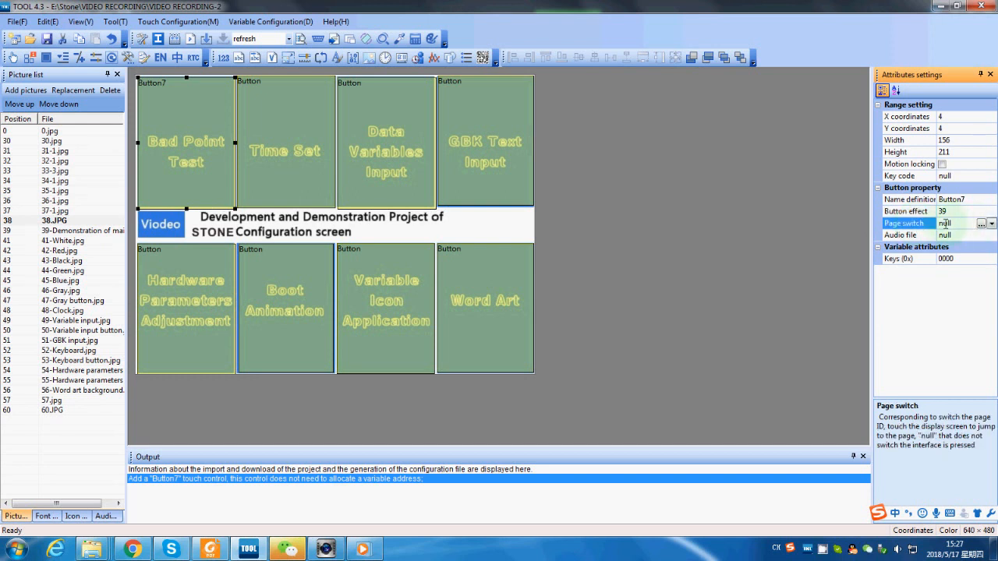
left_click(979, 223)
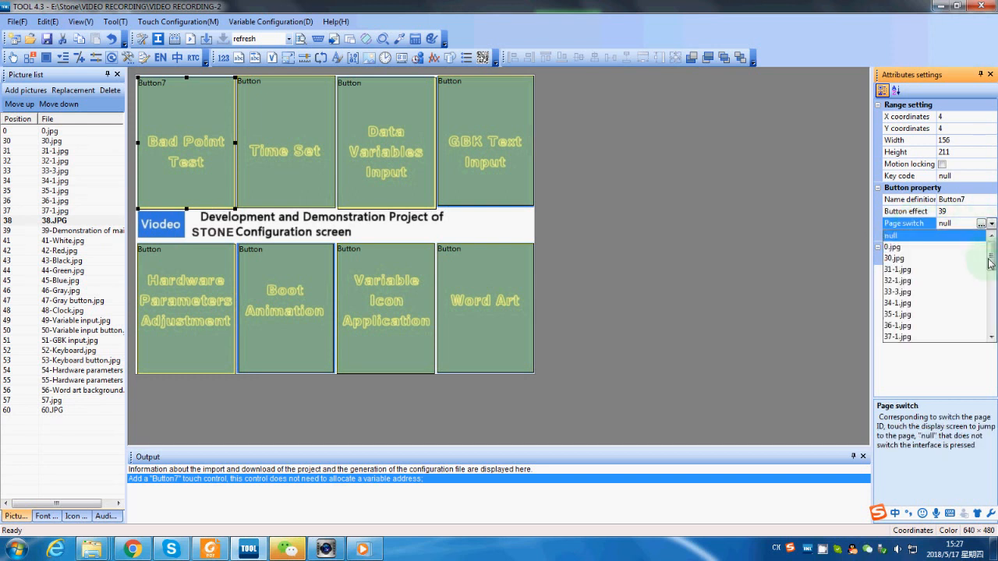
scroll("down", 3)
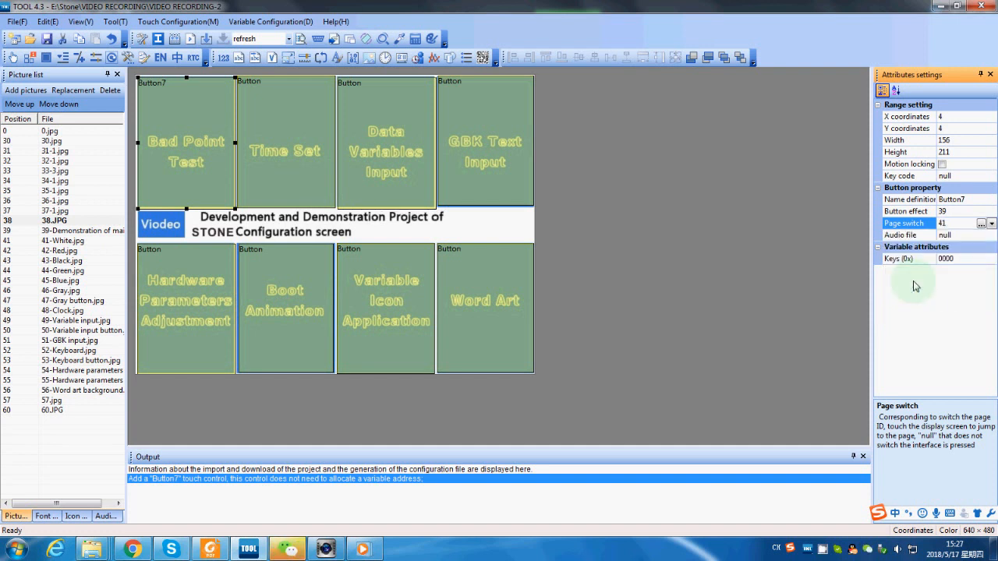
left_click(908, 258)
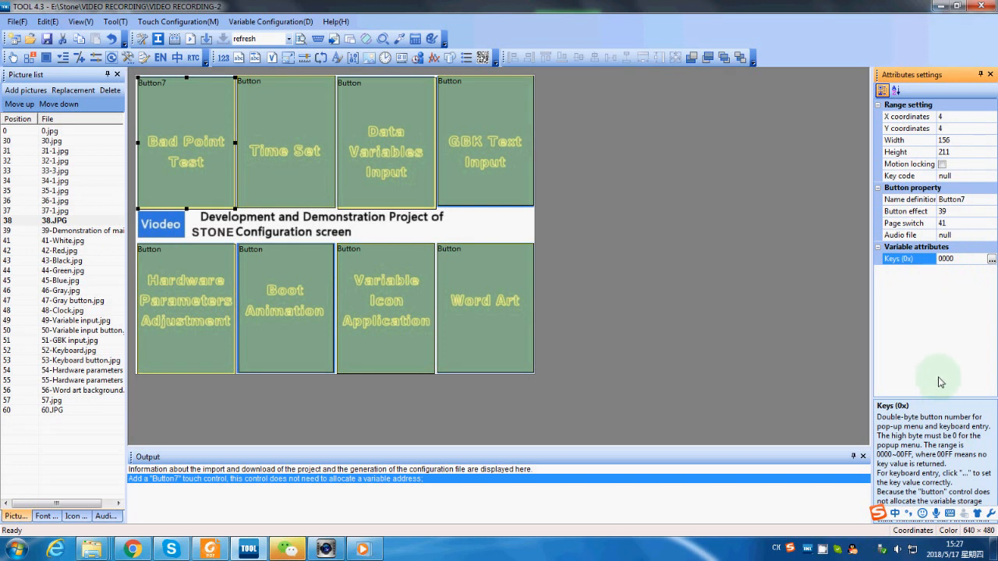
left_click(63, 240)
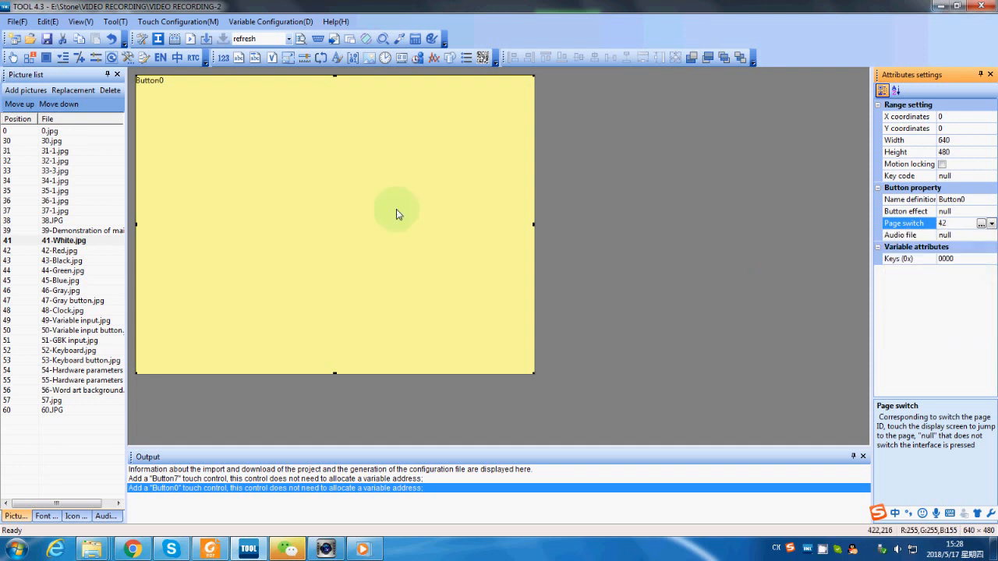
- Paste the full-screen button from page 41 onto red page 42, switching to page 43
right_click(397, 213)
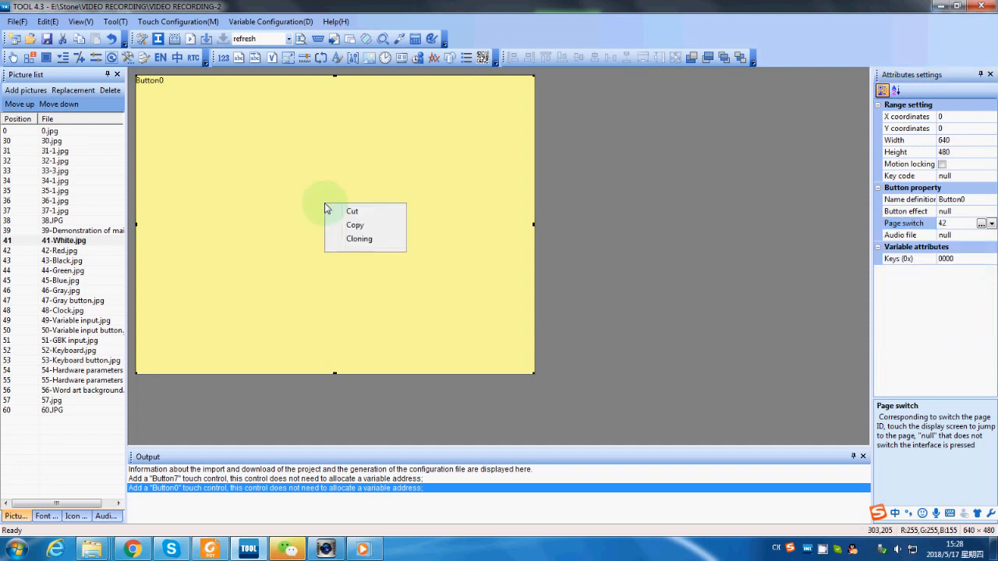
mouse_move(359, 224)
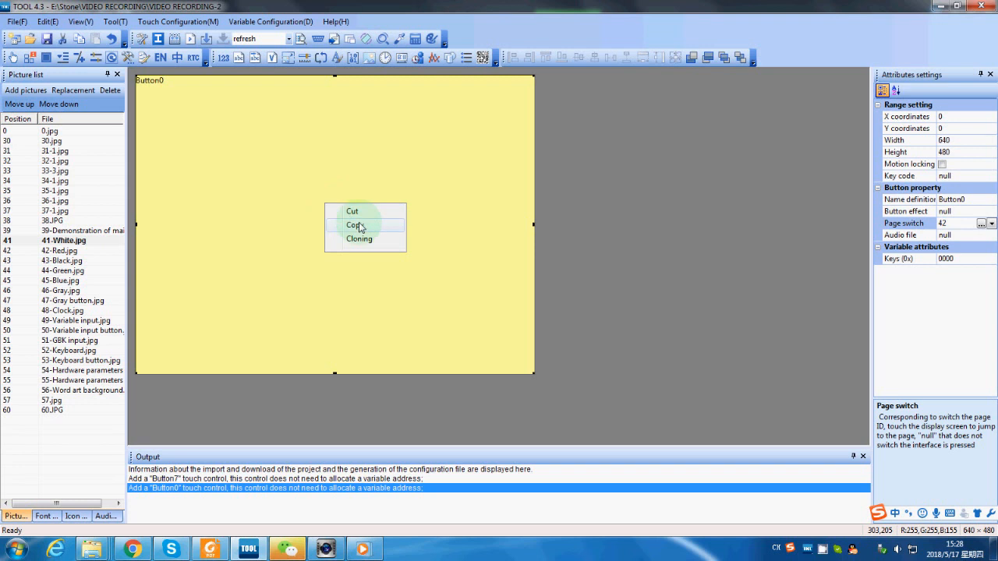
mouse_move(361, 225)
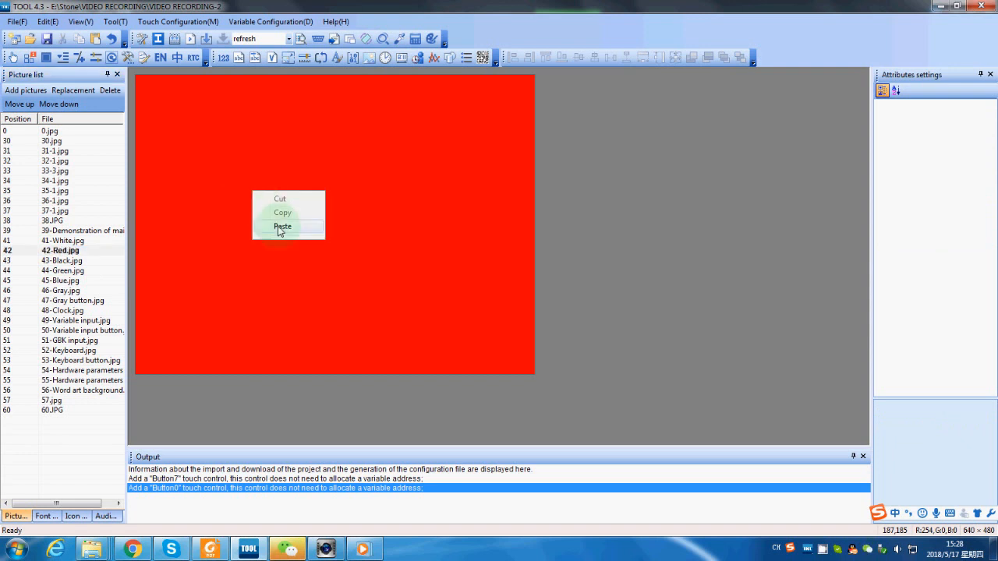
left_click(282, 226)
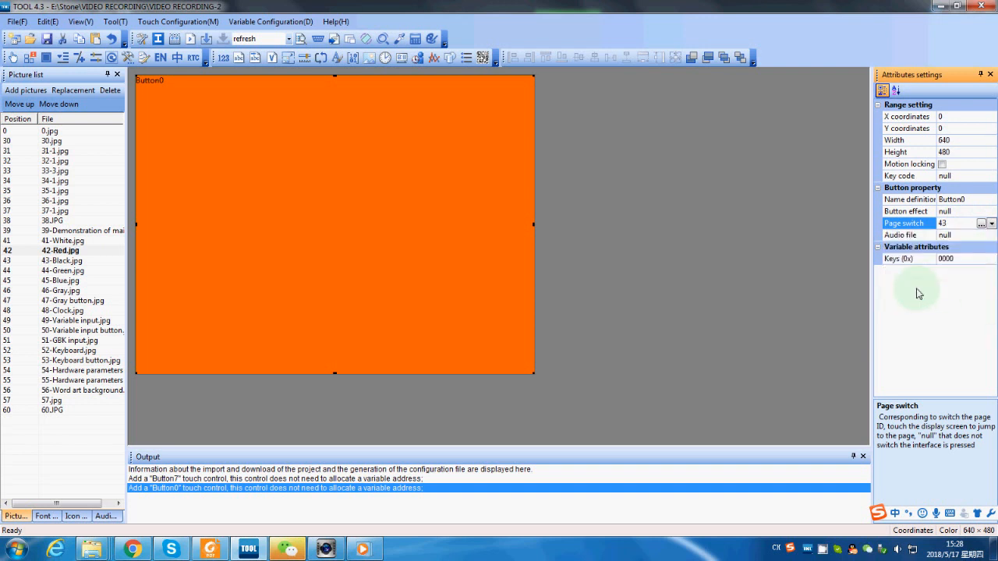
- Add a Test Bad Points Again button on the gray button page jumping to page 41
left_click(73, 300)
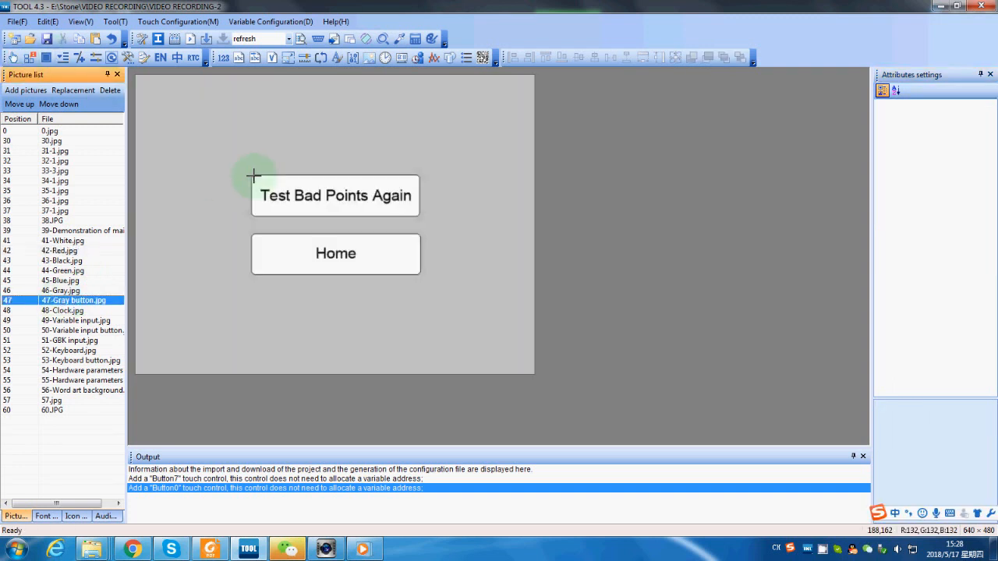
left_click(335, 195)
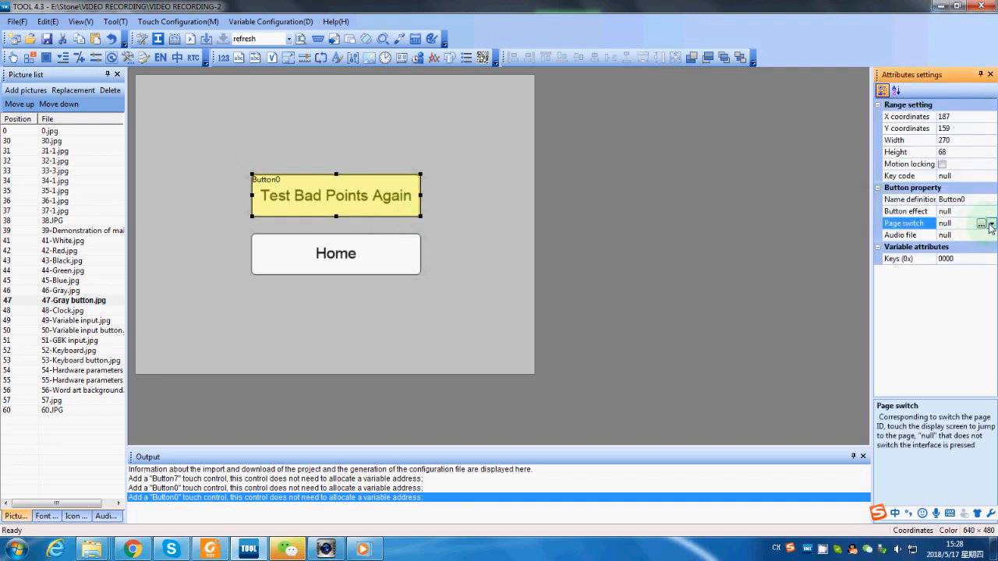
left_click(989, 223)
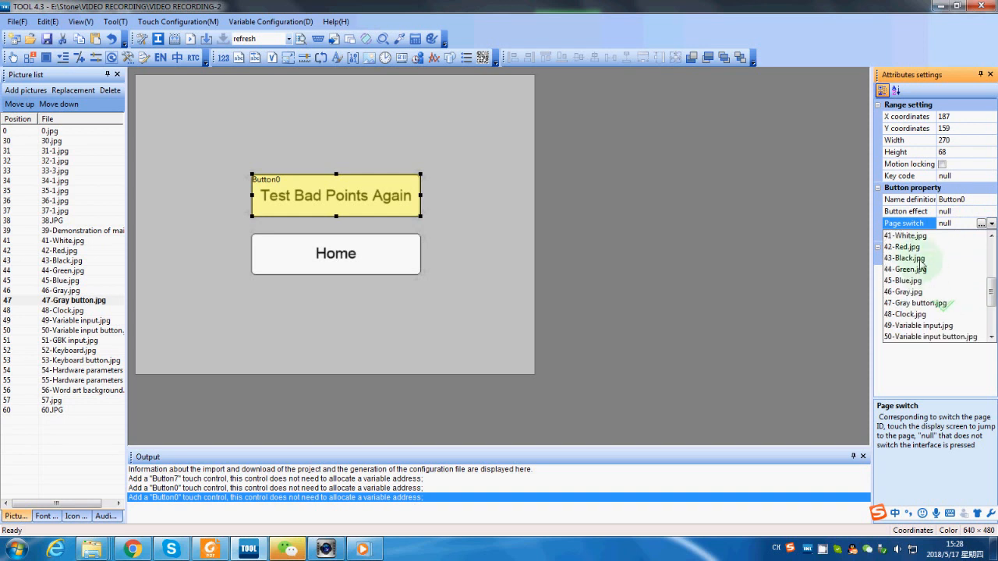
left_click(904, 247)
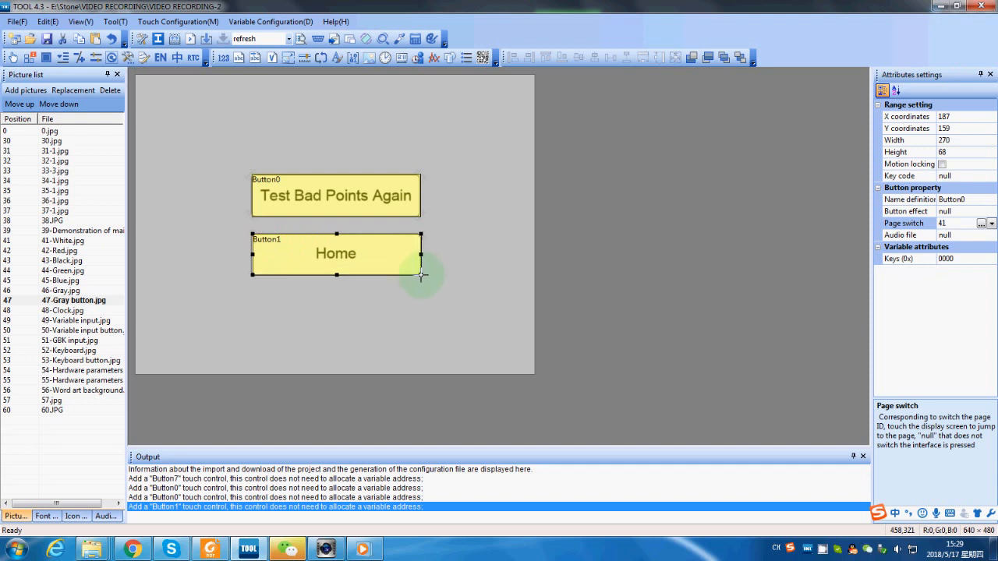
- Point the Home button to page 38 and review the Gray and Red pages
left_click(990, 224)
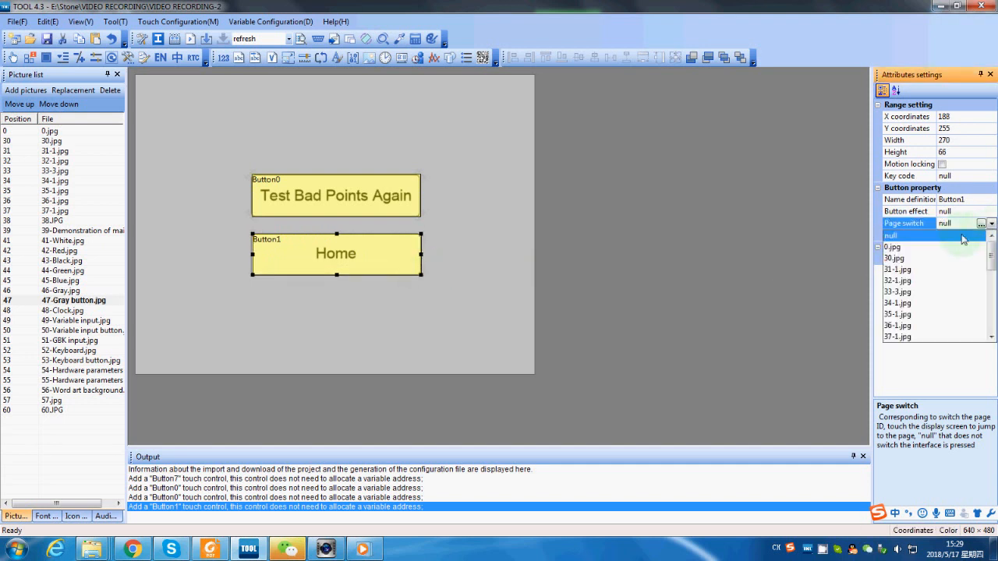
left_click(893, 258)
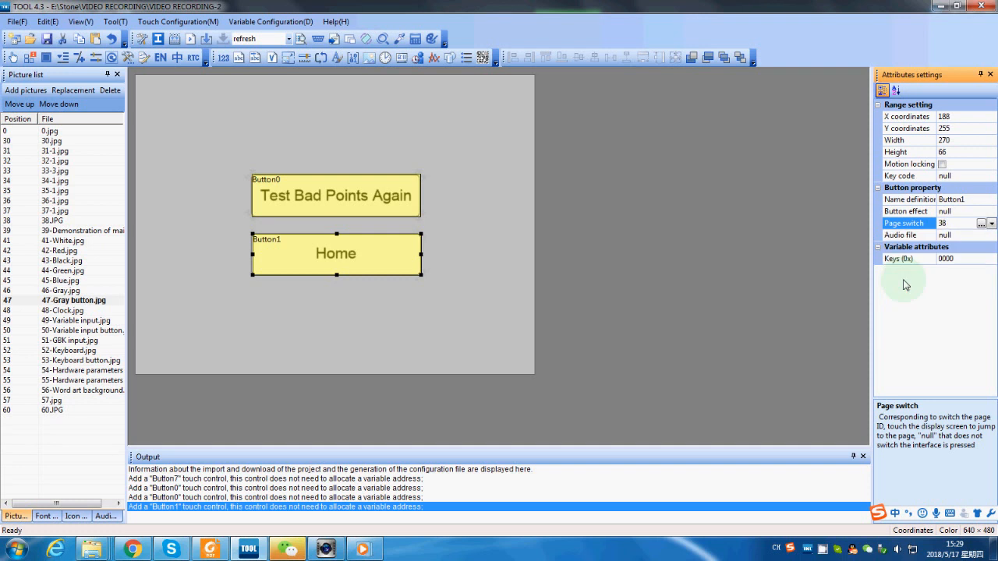
mouse_move(71, 260)
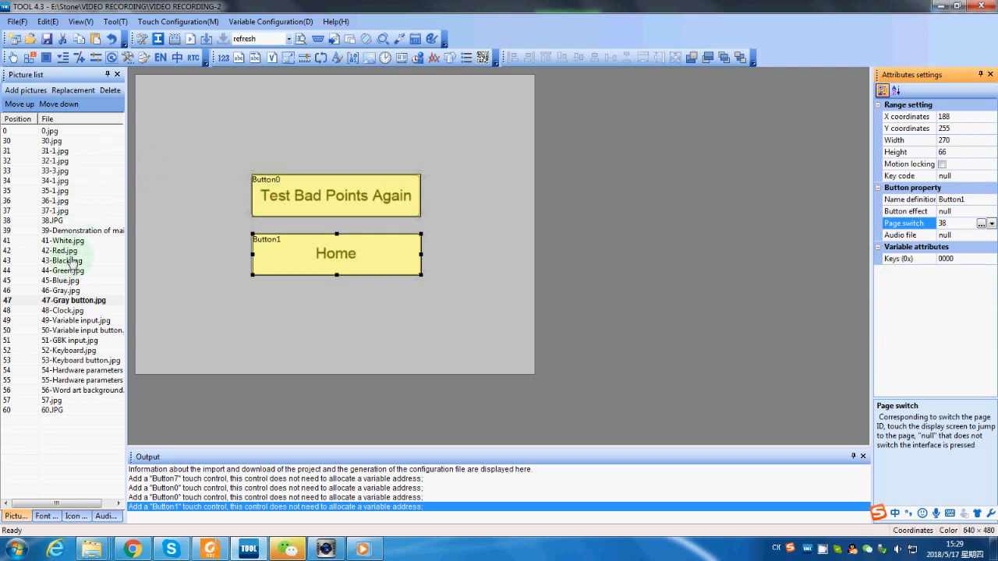
left_click(61, 290)
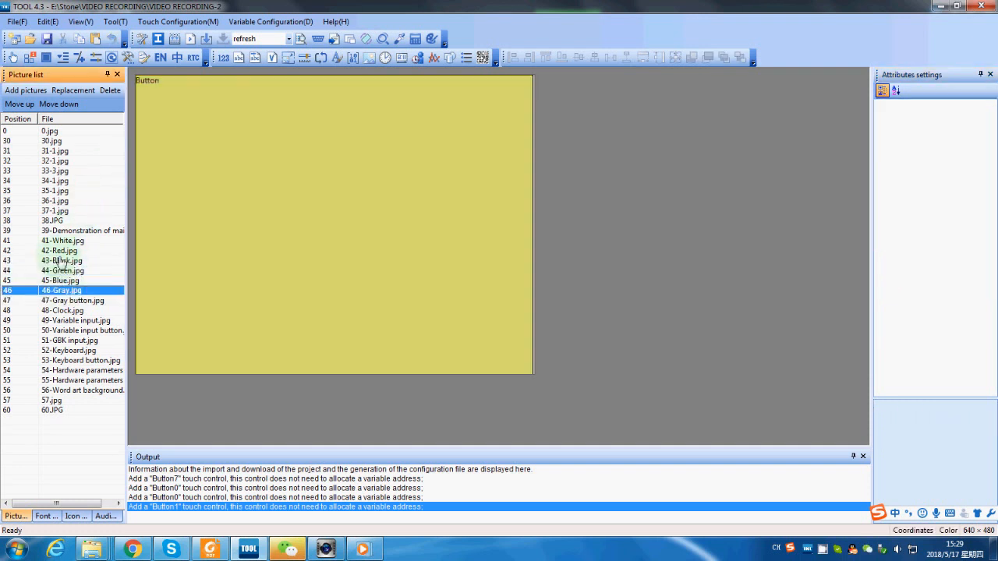
left_click(59, 251)
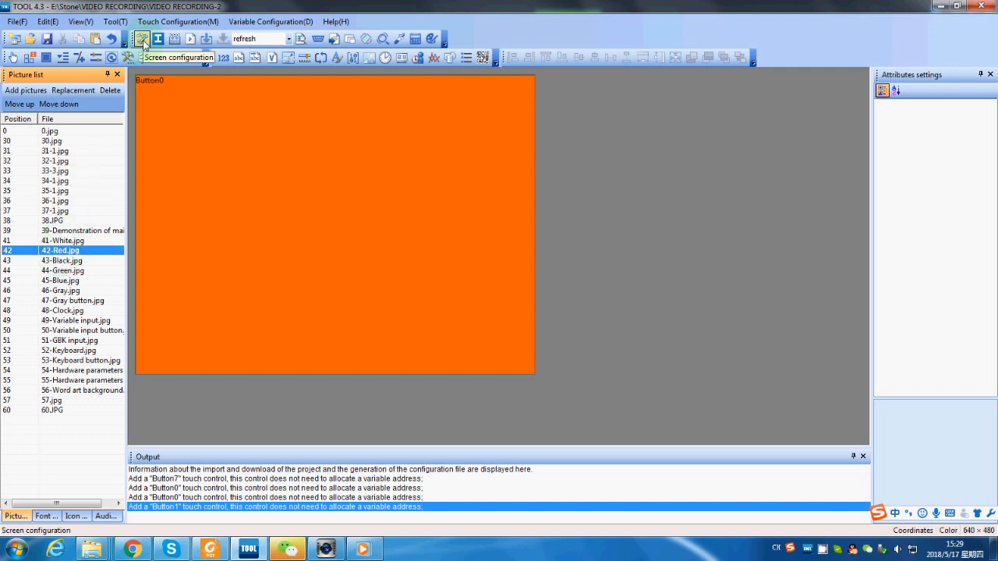
- Show the screen parameter configuration with the serial baud rate at 115200
left_click(141, 38)
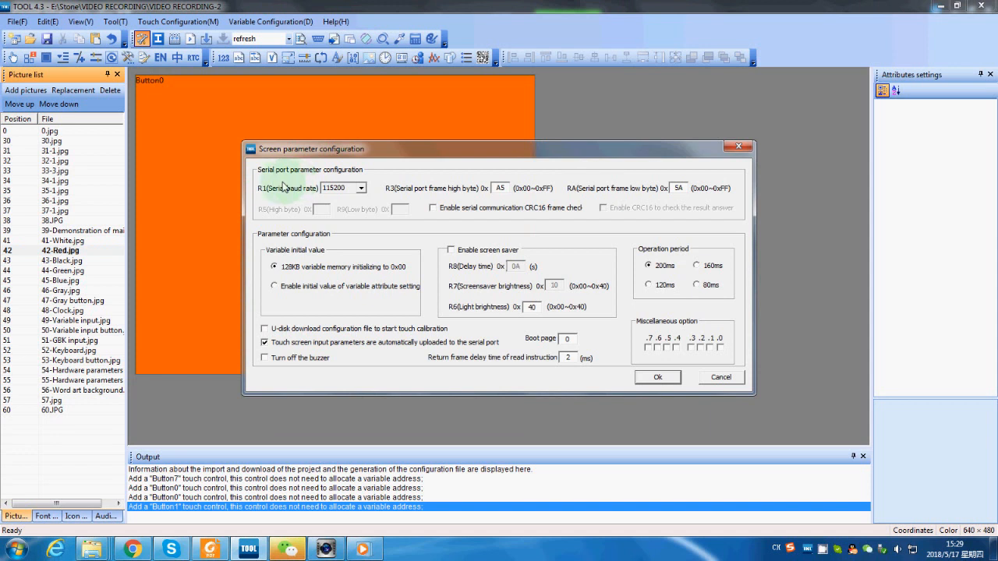
mouse_move(353, 175)
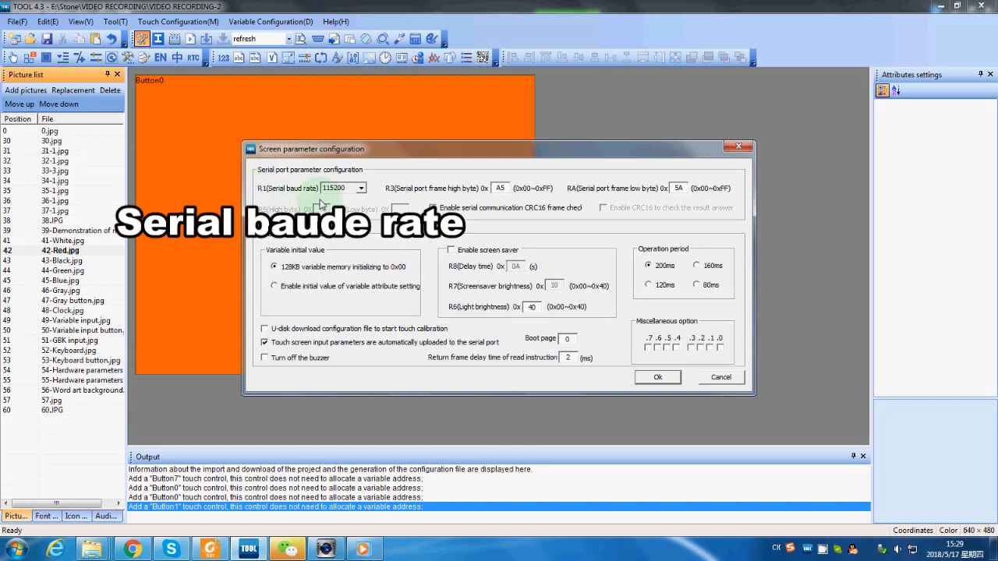
left_click(360, 188)
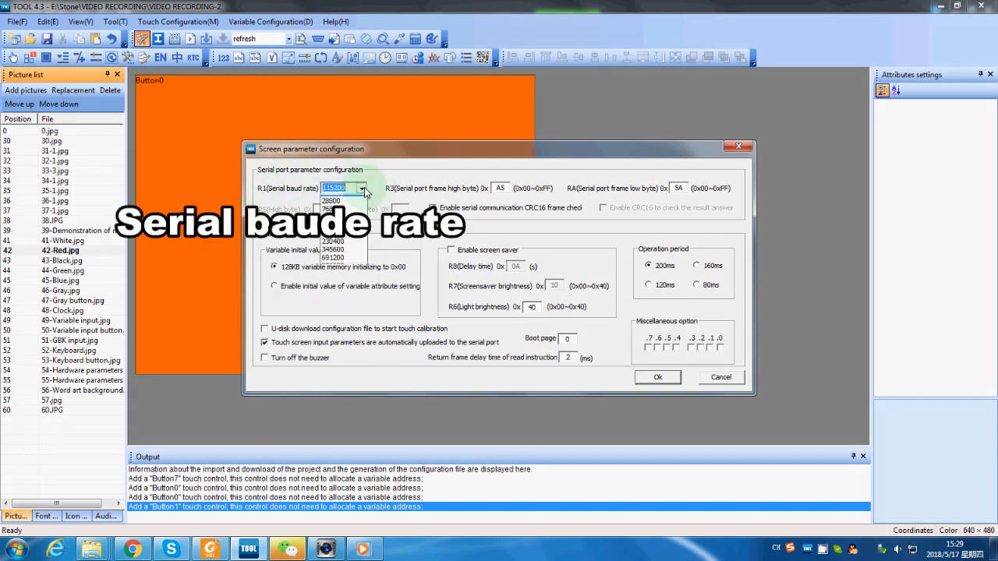
left_click(361, 188)
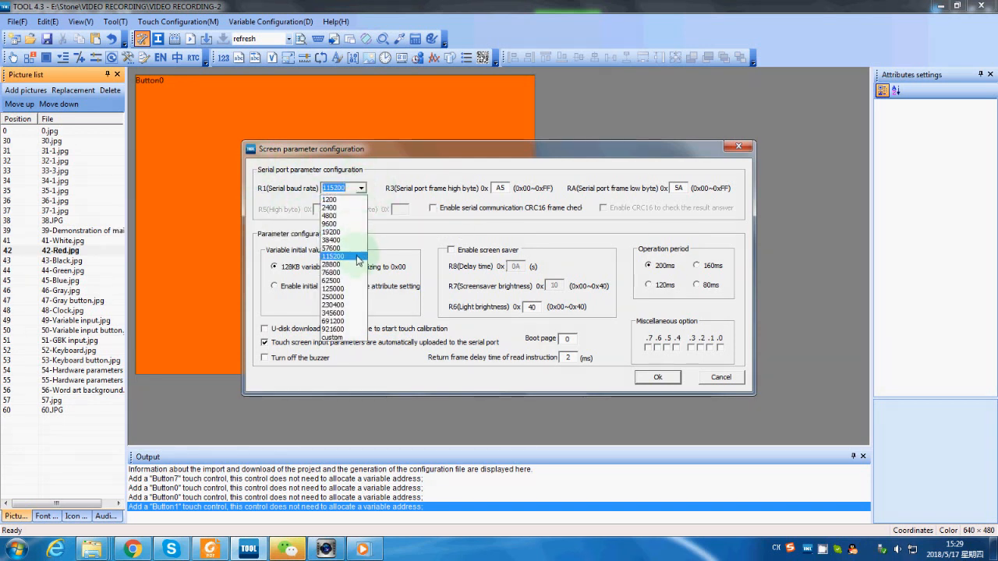
left_click(332, 256)
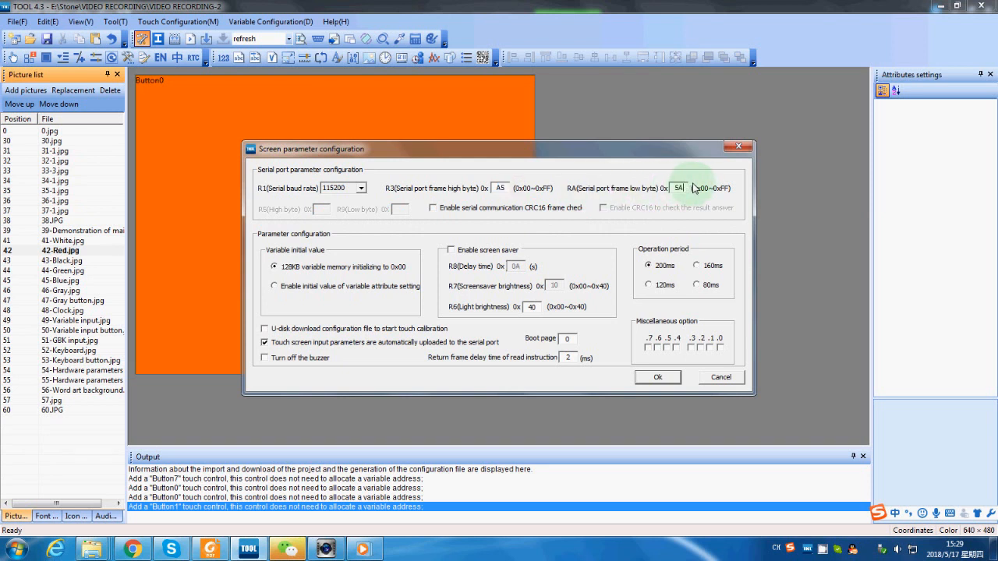
mouse_move(606, 261)
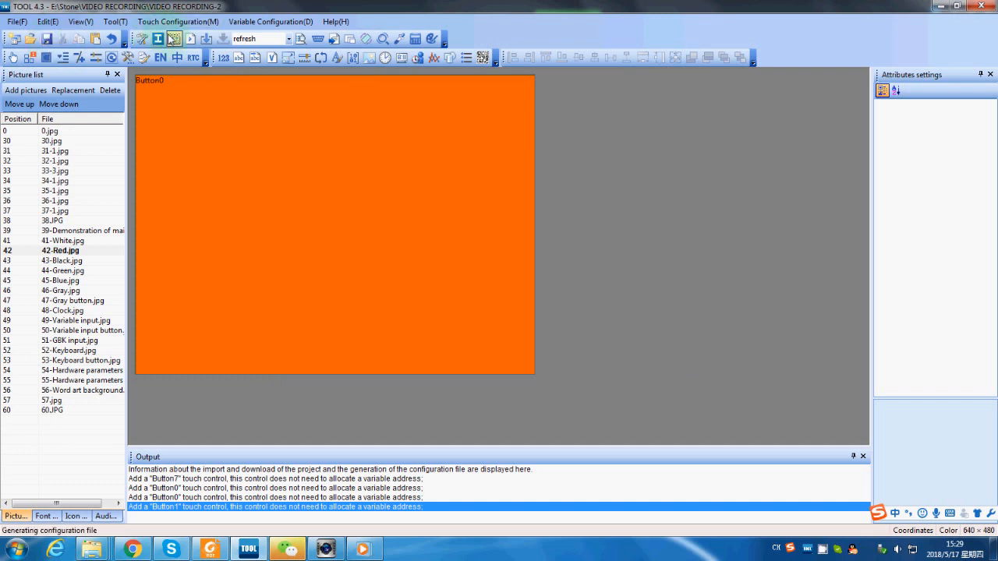
mouse_move(176, 39)
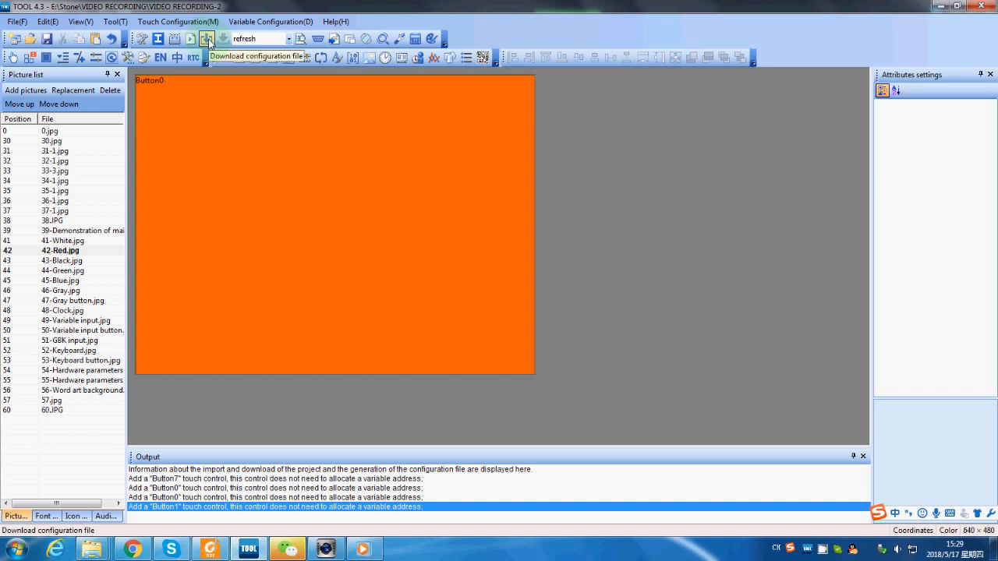
mouse_move(191, 39)
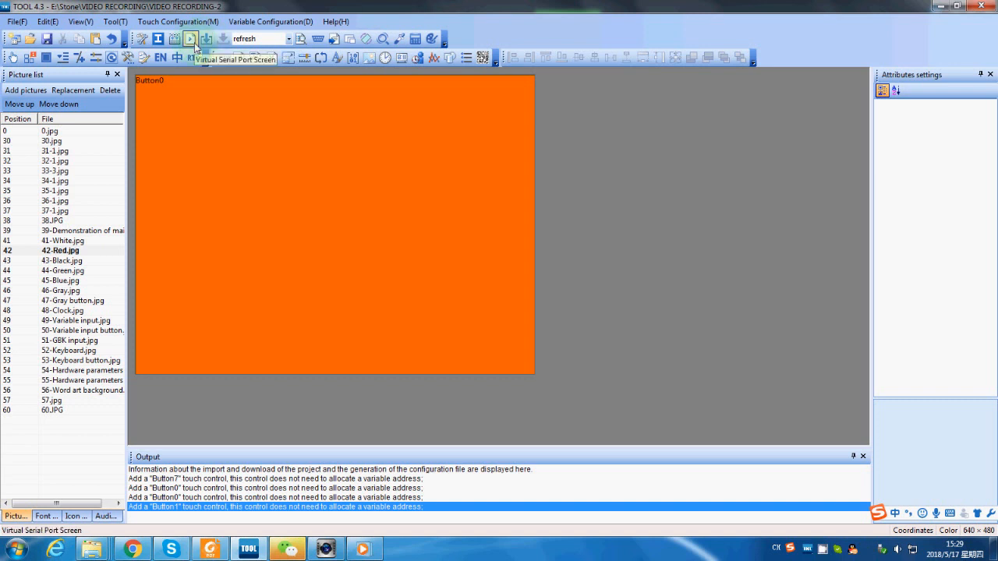